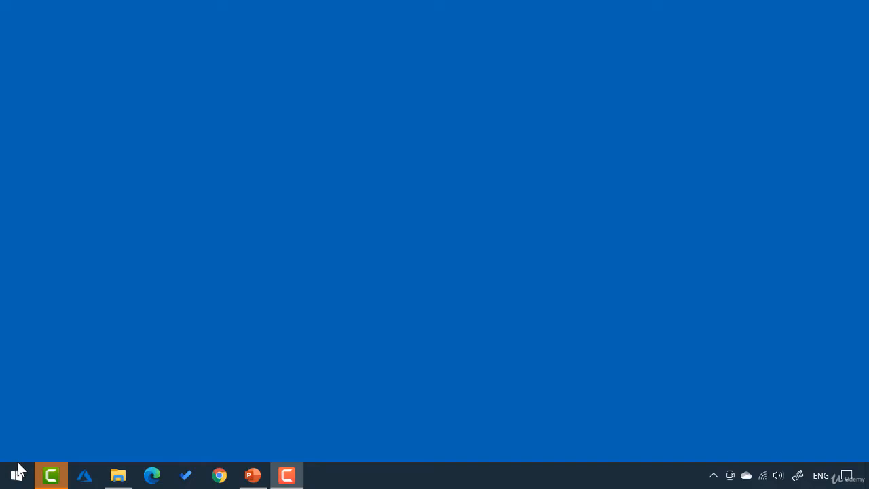
pyautogui.moveTo(15, 475)
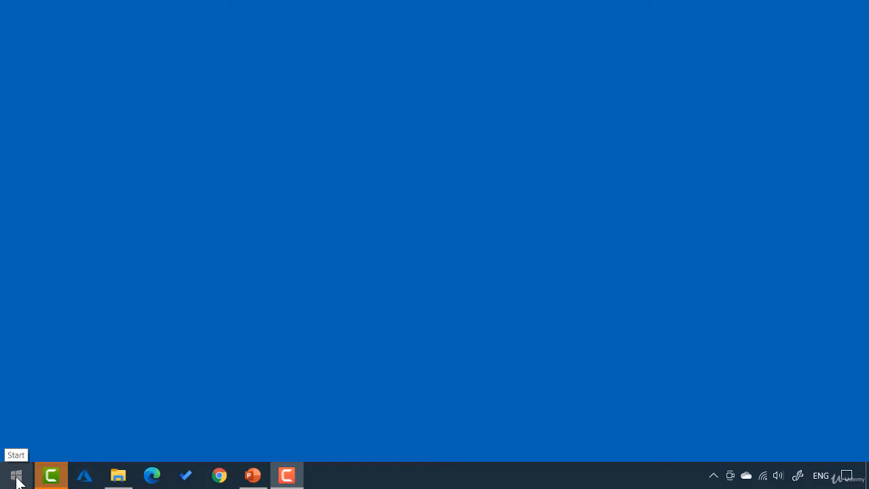
# Open the Start menu to reach Control Panel's large-icon list of all items.
pyautogui.click(16, 475)
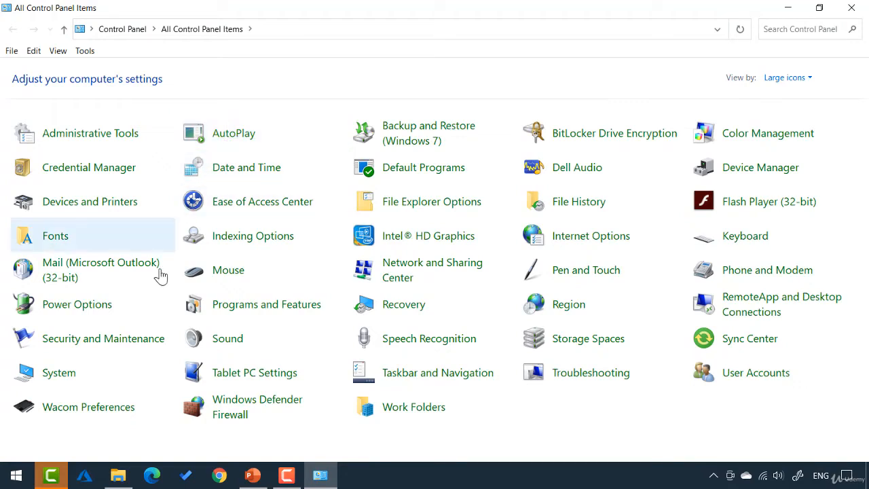
pyautogui.moveTo(59, 373)
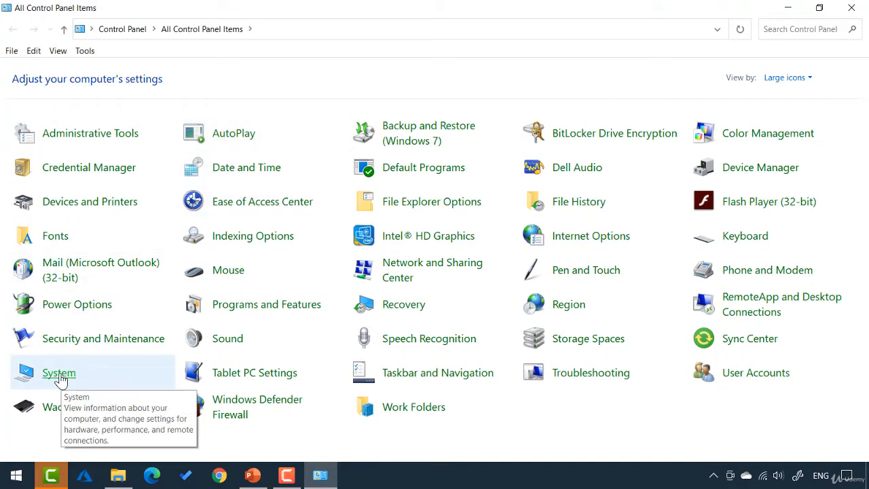
# Open the System item to see computer RTS-AIO in workgroup WORKGROUP.
pyautogui.click(59, 372)
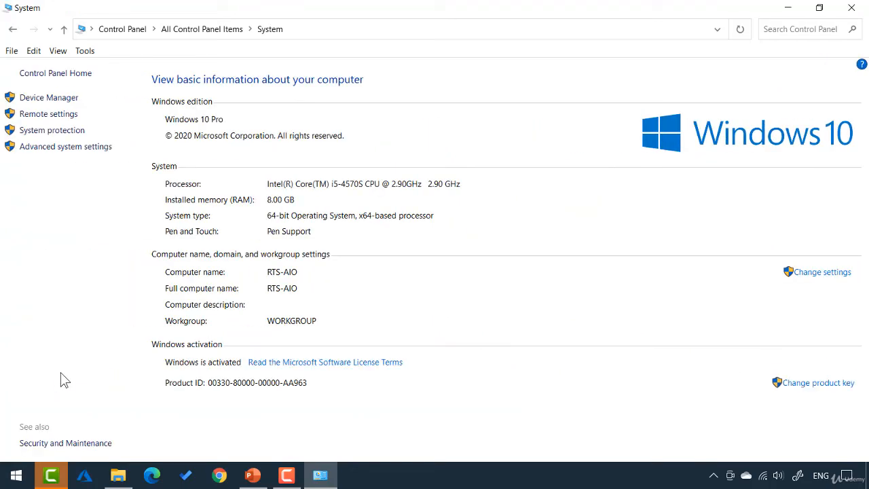
pyautogui.moveTo(172, 267)
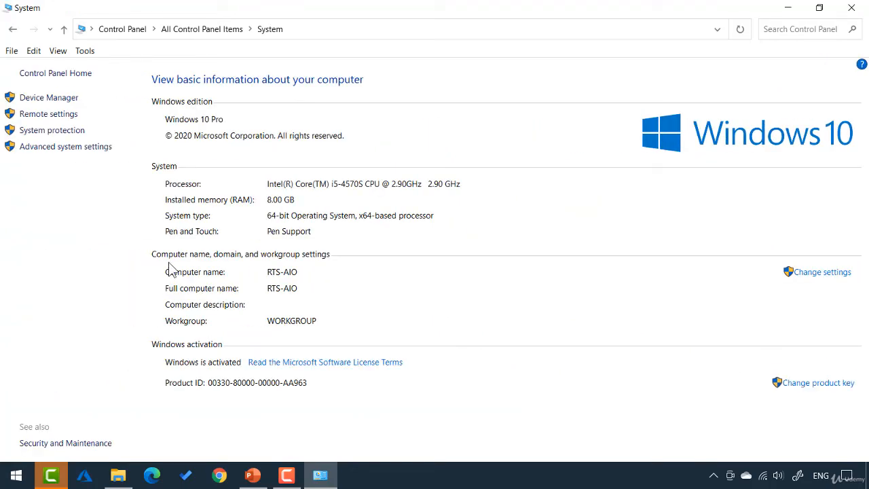
pyautogui.moveTo(255, 265)
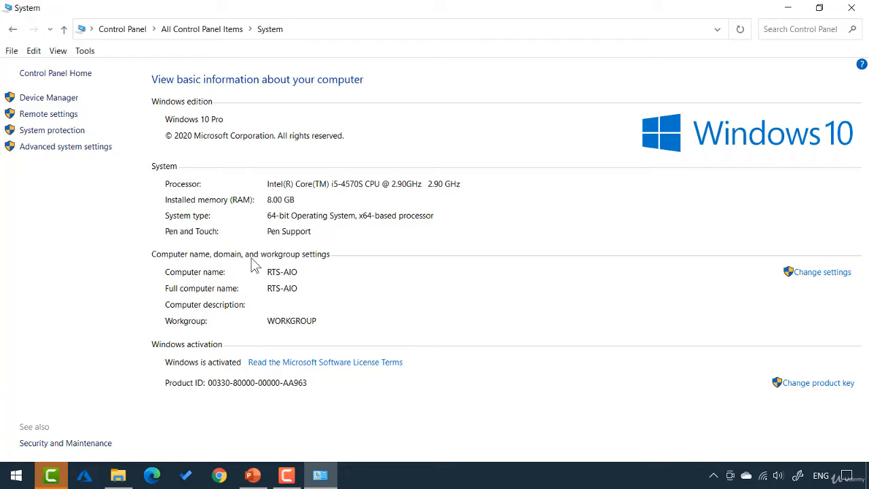
pyautogui.moveTo(218, 282)
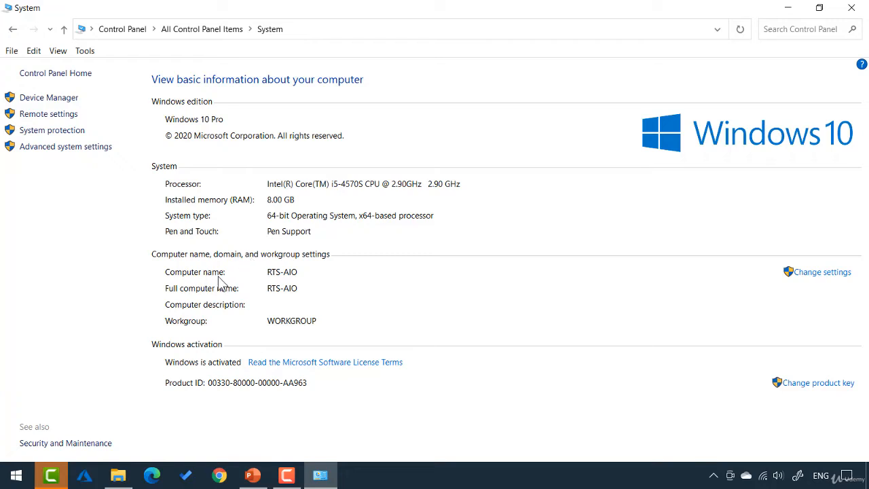
pyautogui.moveTo(203, 332)
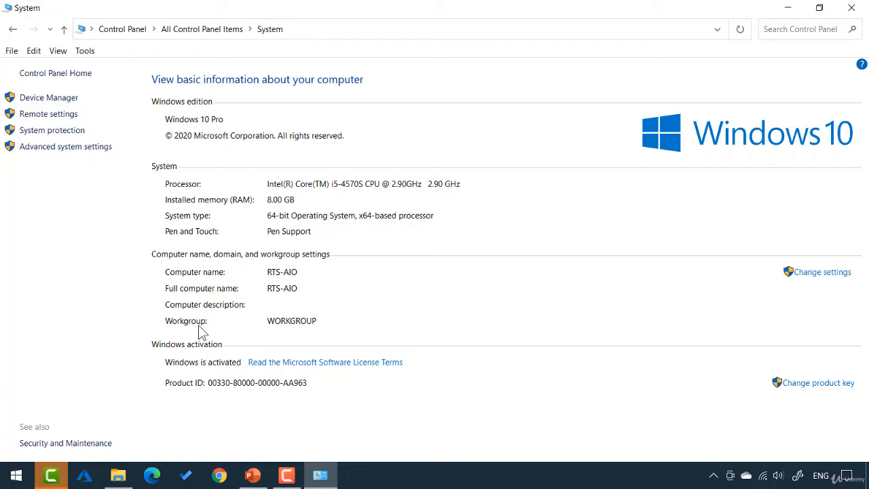
pyautogui.moveTo(264, 333)
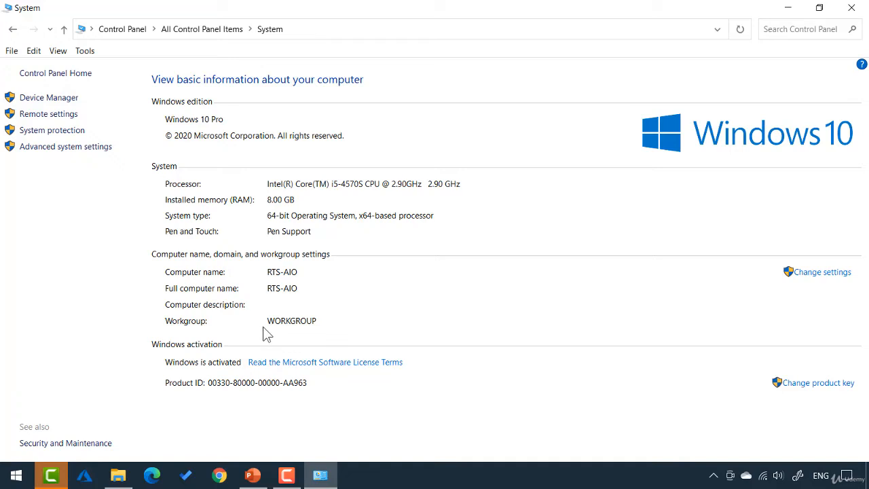
pyautogui.moveTo(798, 304)
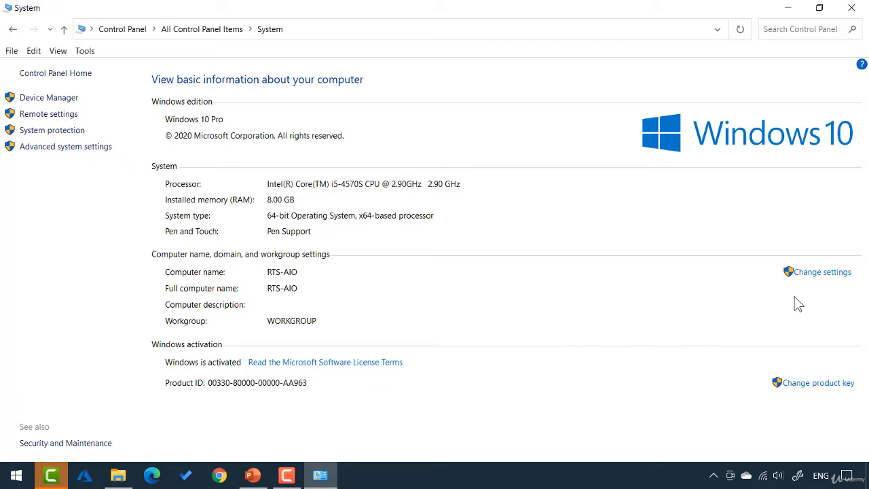
# Open System Properties via Change settings, preview the rename dialog, and close it unchanged.
pyautogui.click(821, 272)
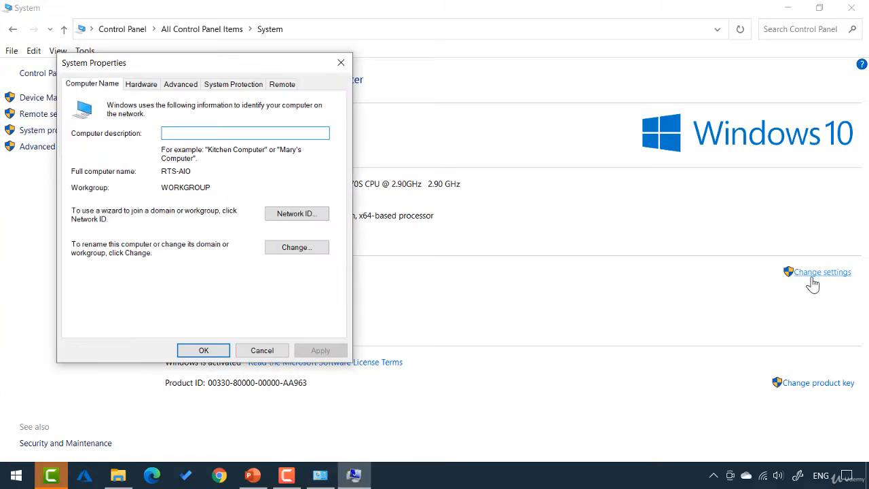
pyautogui.moveTo(312, 261)
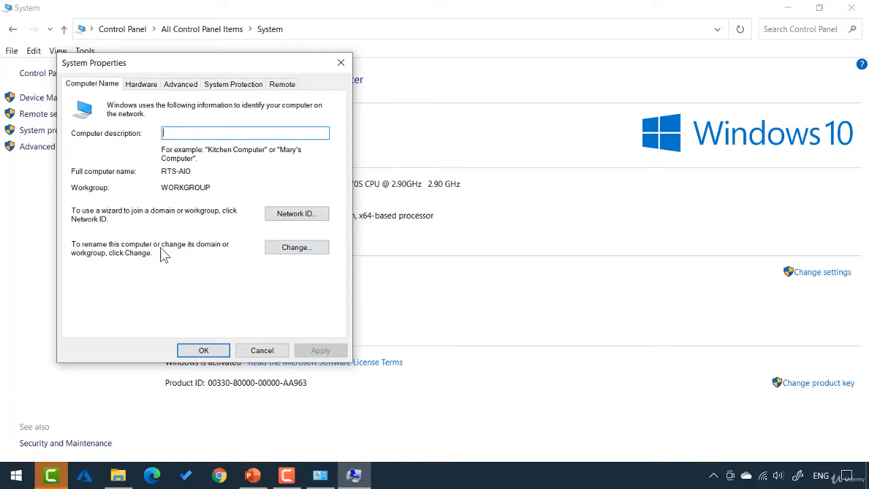
pyautogui.moveTo(186, 258)
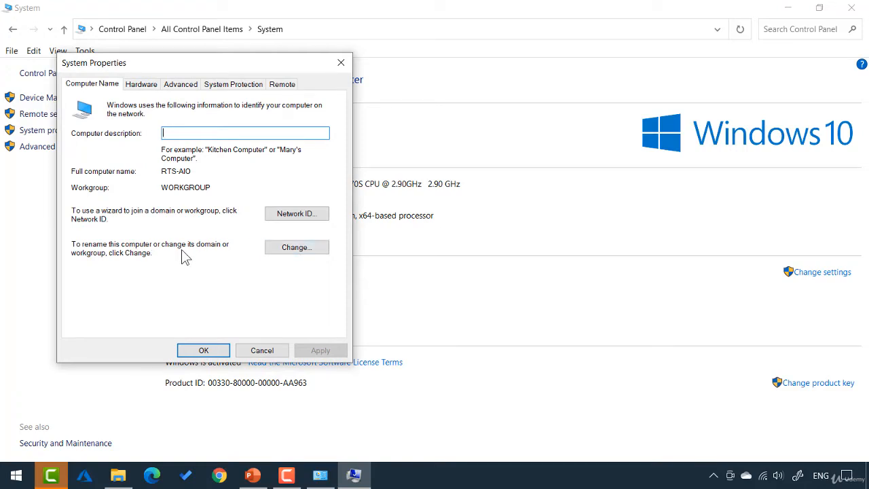
pyautogui.moveTo(297, 247)
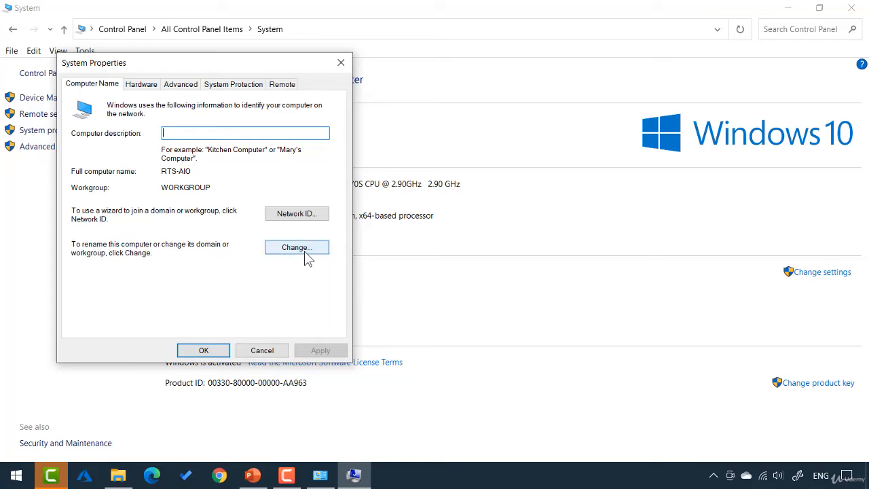
pyautogui.click(296, 246)
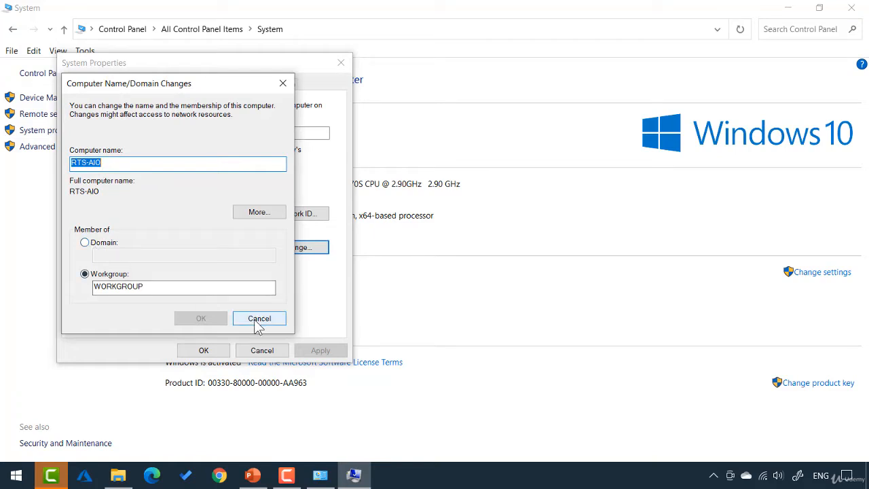
pyautogui.click(260, 317)
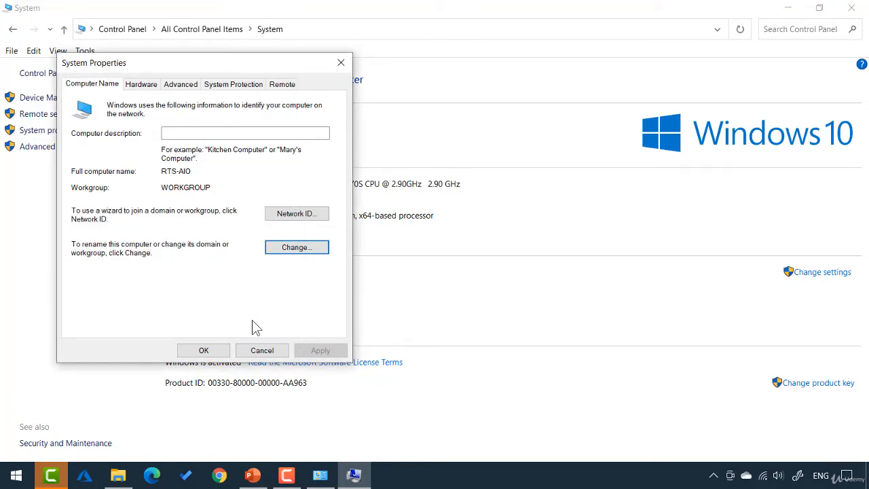
pyautogui.moveTo(119, 224)
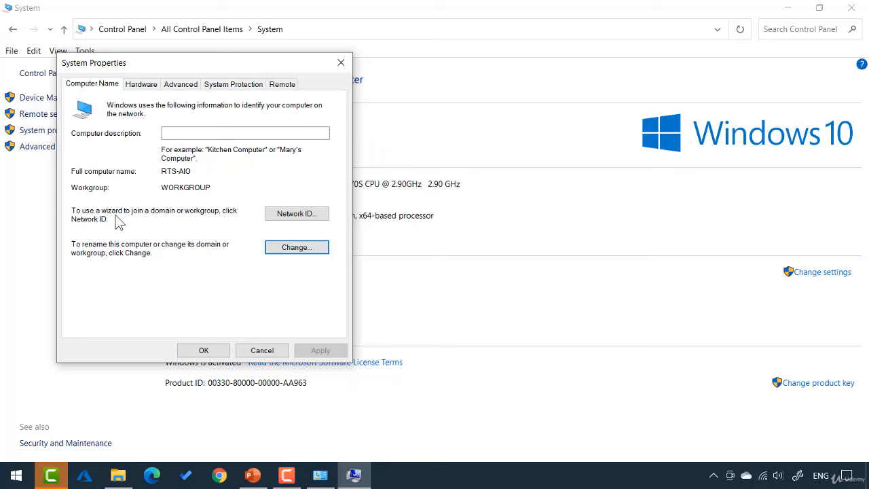
pyautogui.moveTo(150, 223)
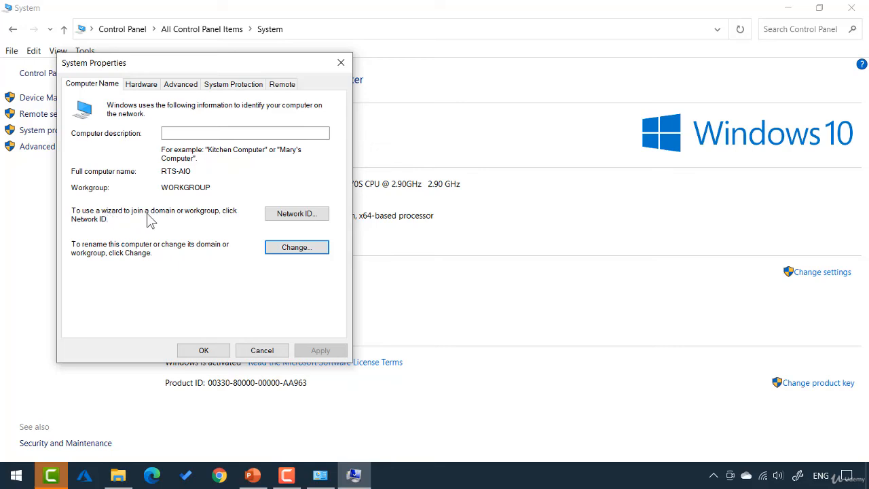
pyautogui.moveTo(297, 214)
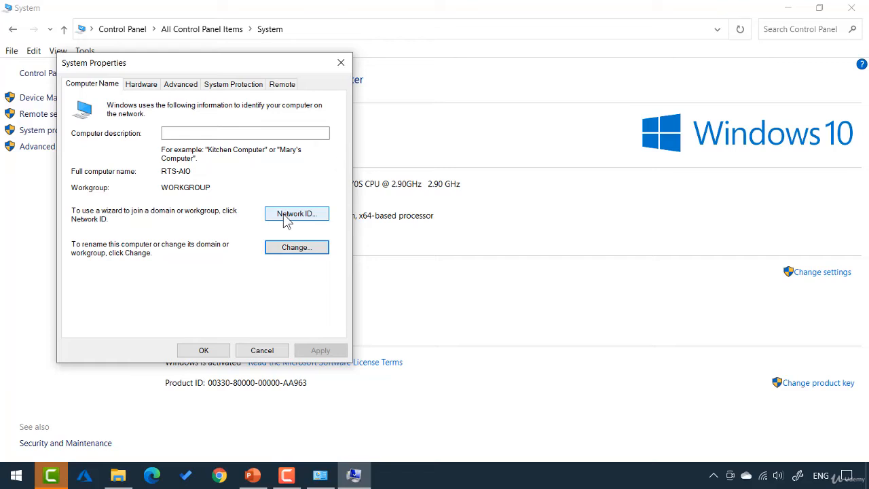
# In the Network ID wizard, choose business network instead of home computer and advance.
pyautogui.click(296, 213)
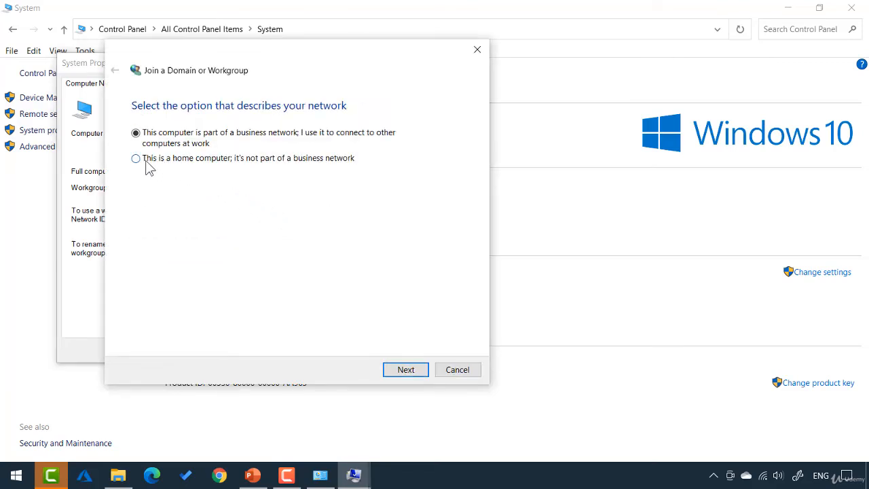
pyautogui.click(136, 158)
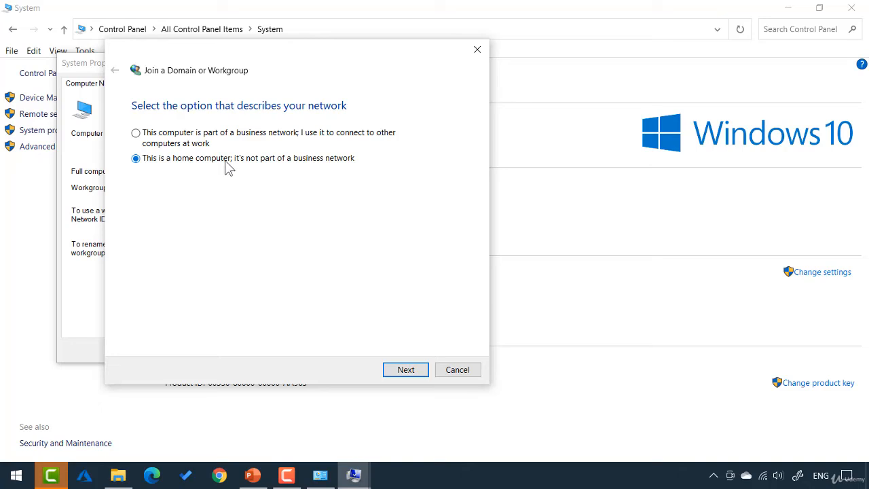
pyautogui.click(136, 133)
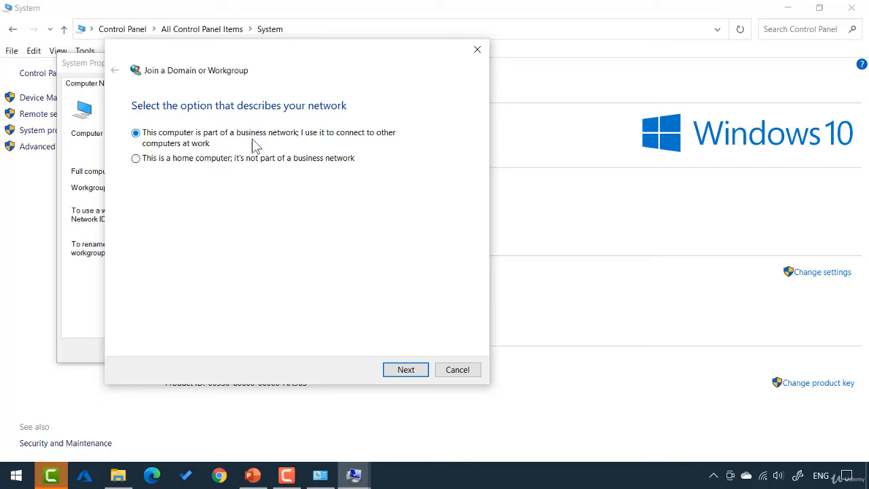
pyautogui.moveTo(280, 145)
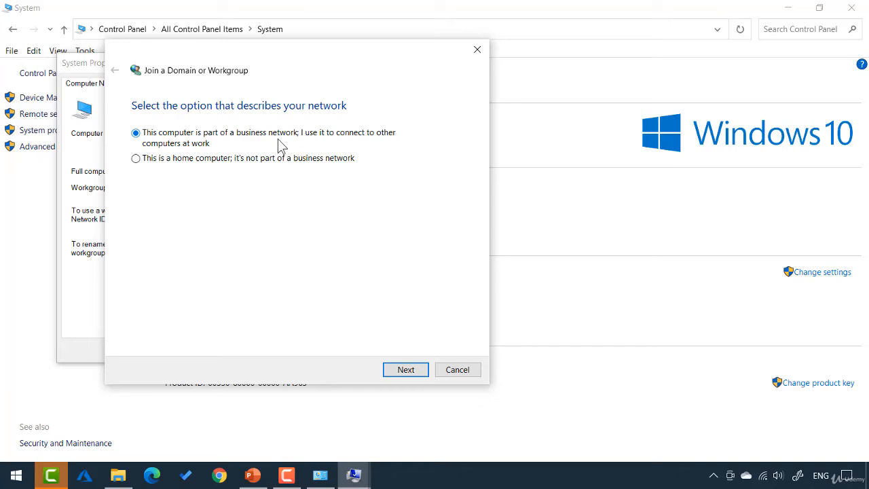
pyautogui.moveTo(352, 277)
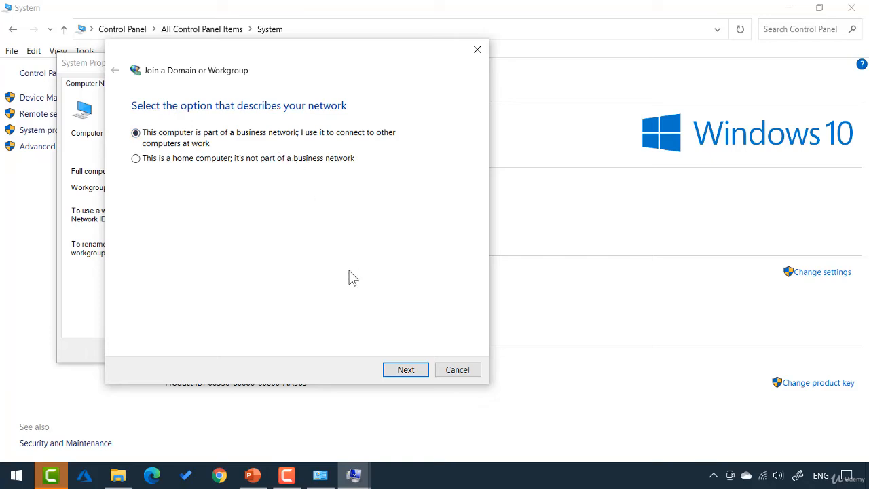
pyautogui.click(406, 369)
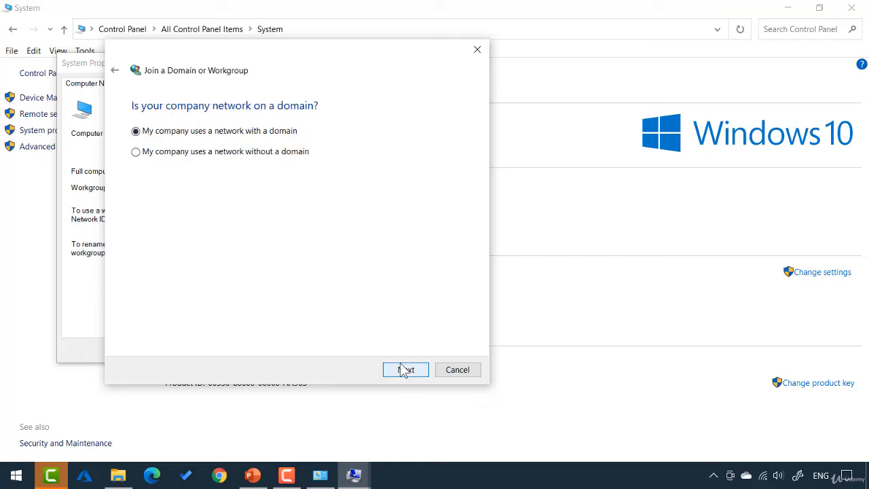
pyautogui.moveTo(239, 177)
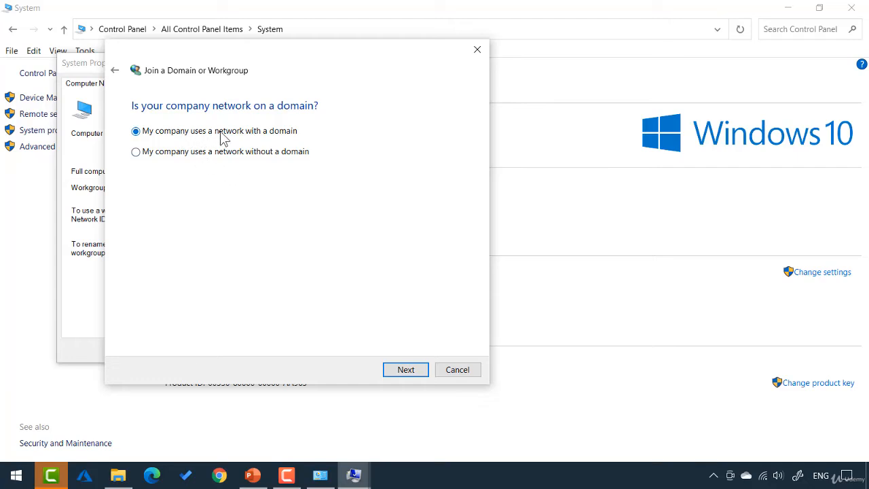
pyautogui.moveTo(277, 216)
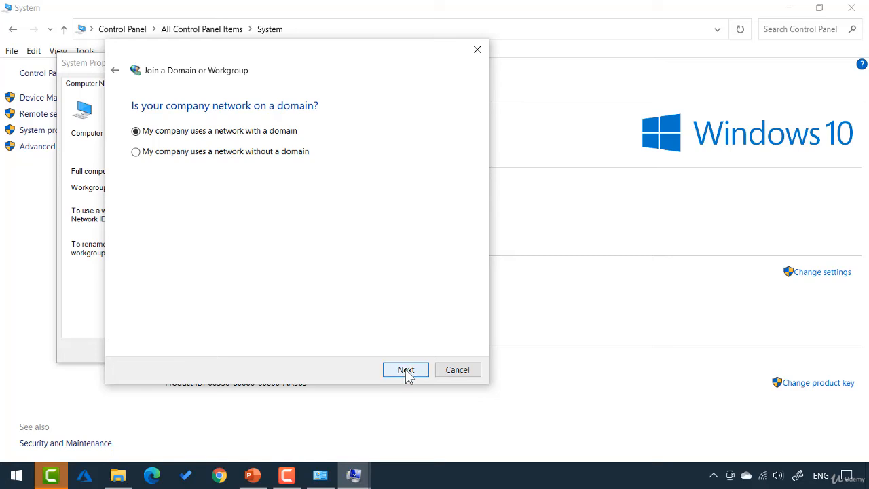
# Advance past the domain question to the page listing required account and domain details.
pyautogui.click(405, 369)
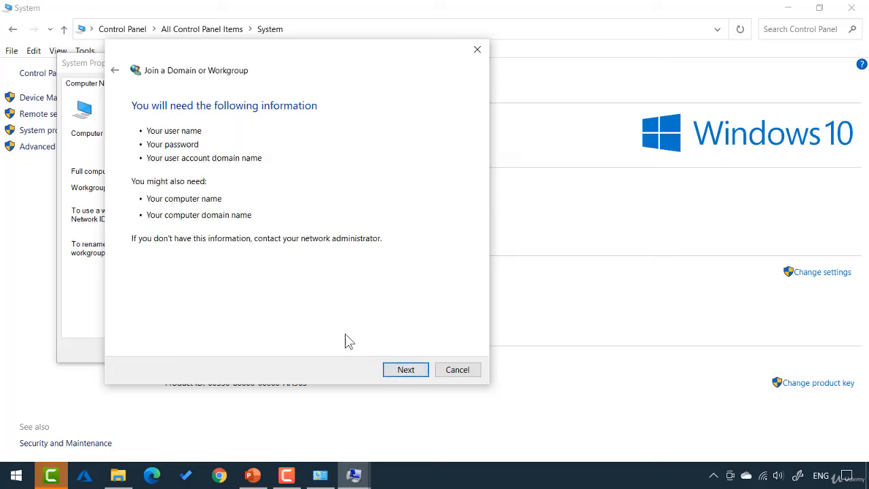
pyautogui.moveTo(219, 279)
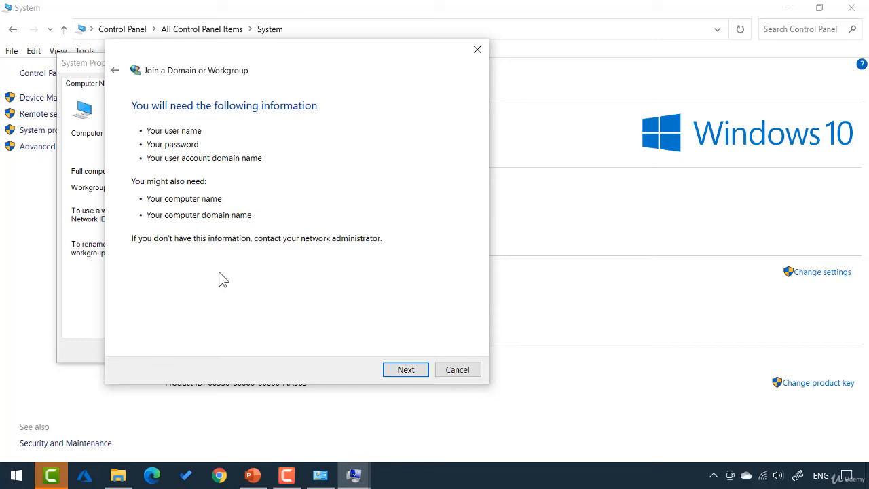
pyautogui.moveTo(194, 145)
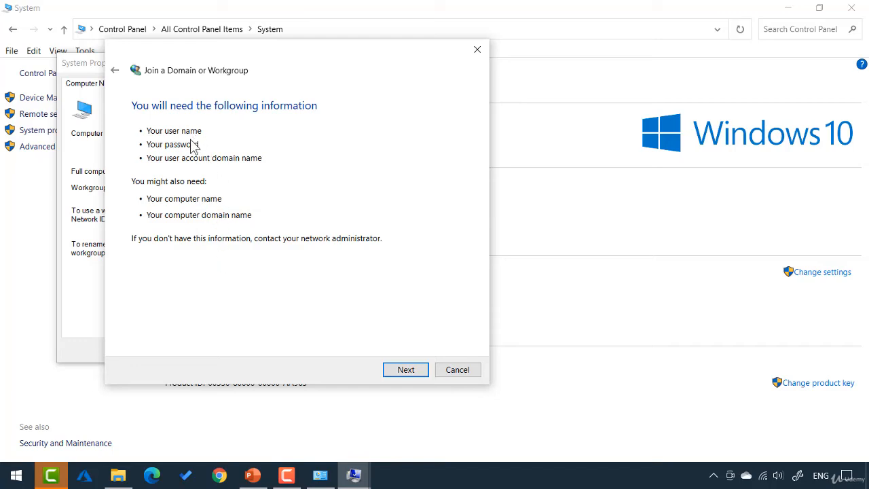
pyautogui.moveTo(197, 168)
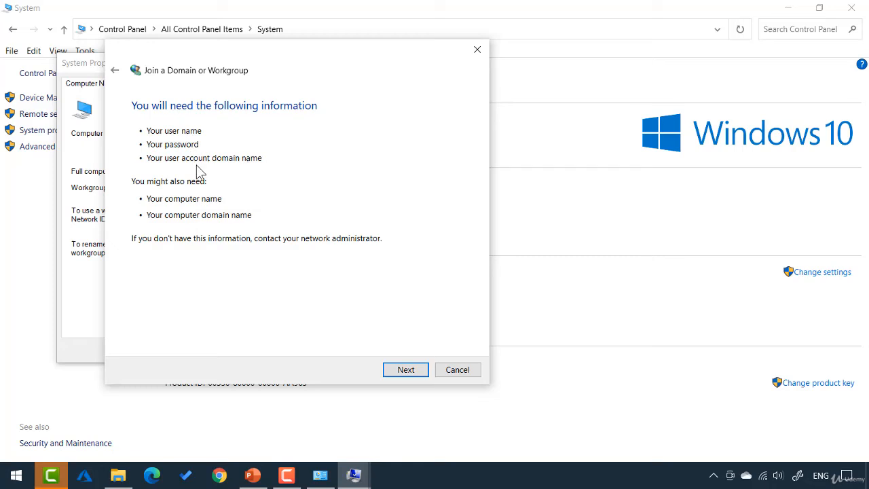
pyautogui.moveTo(204, 173)
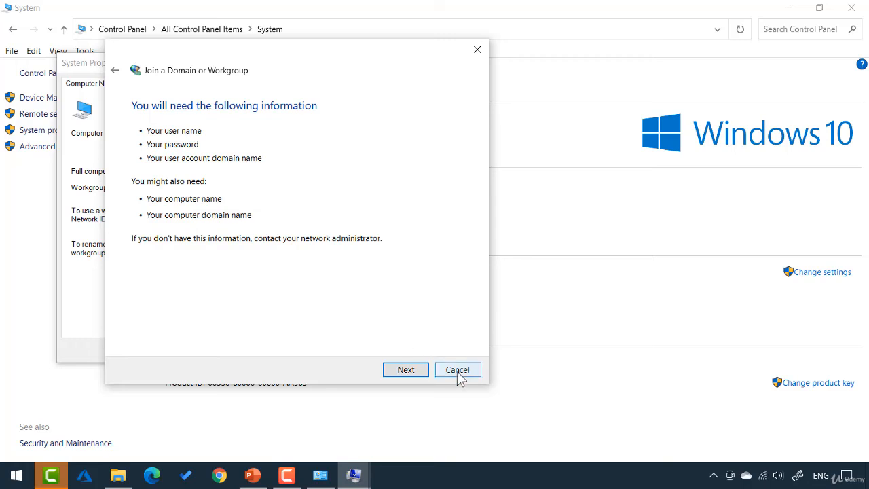
# Cancel the wizard, reopen Computer Name/Domain Changes, and select Domain under Member of.
pyautogui.click(457, 369)
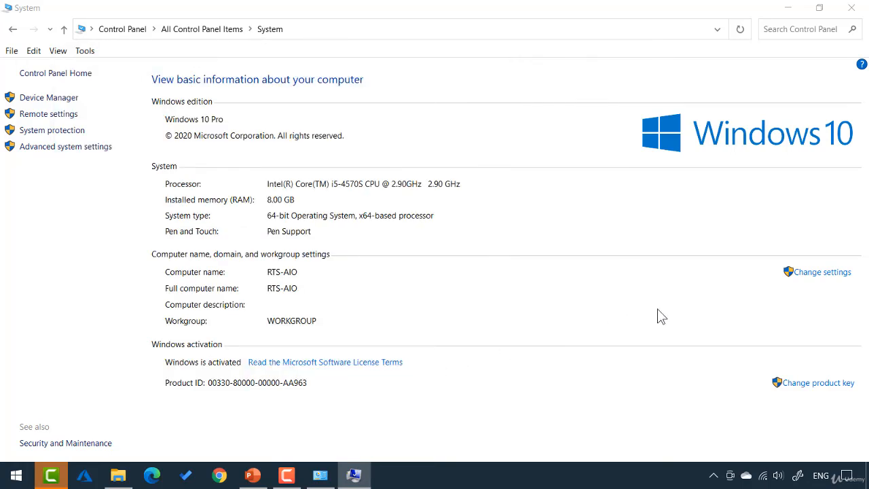
pyautogui.click(821, 272)
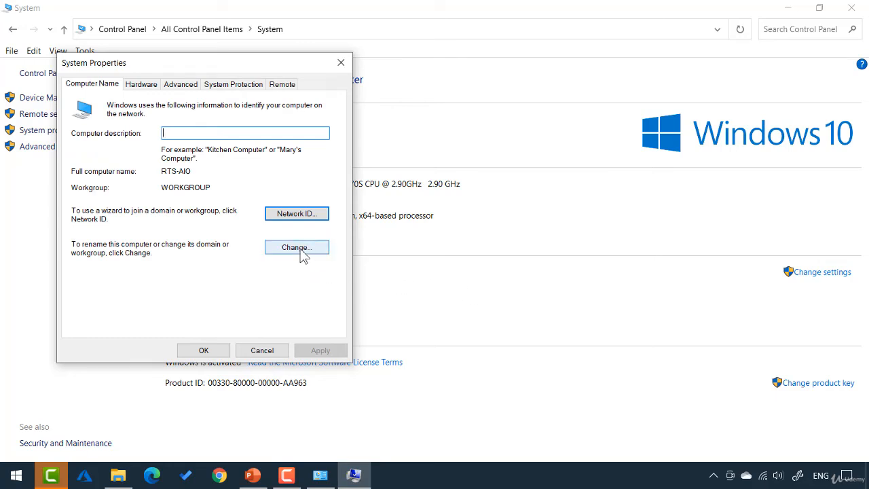
pyautogui.moveTo(309, 254)
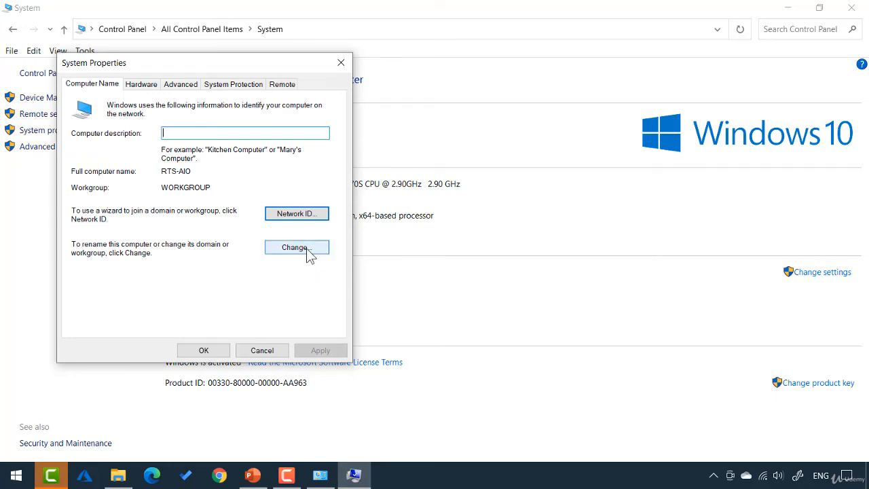
pyautogui.click(296, 246)
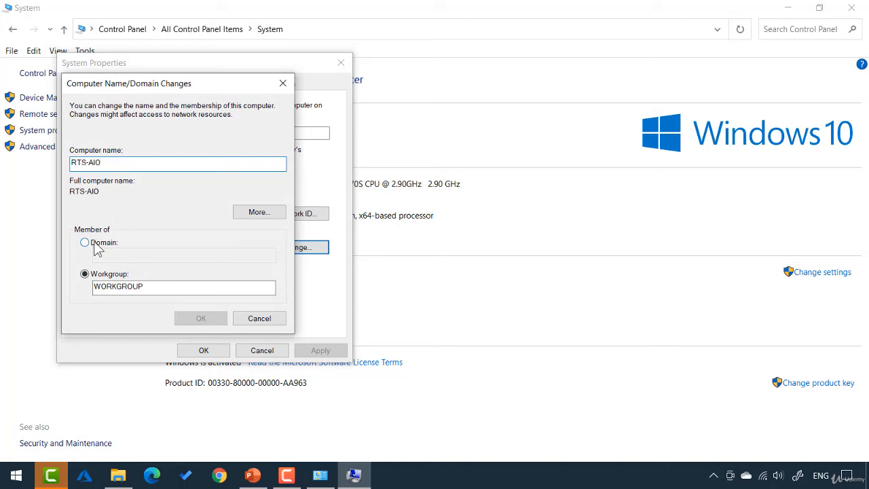
pyautogui.click(85, 243)
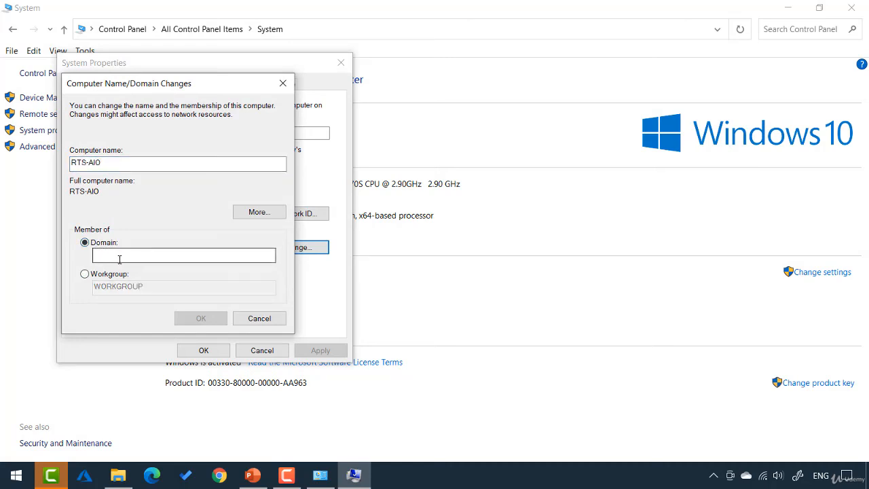